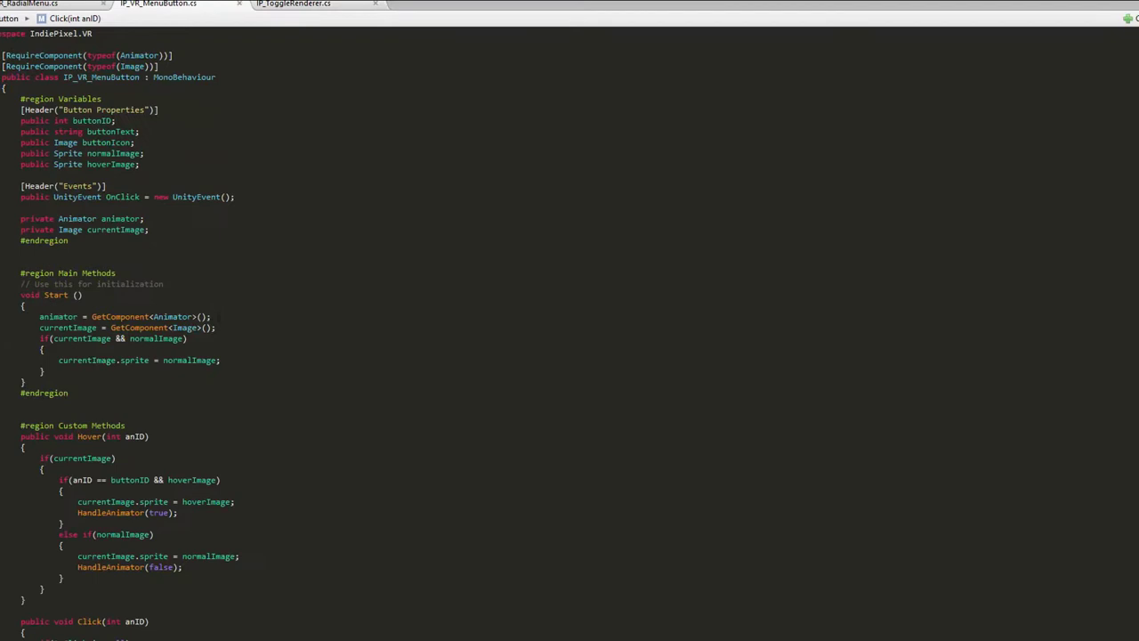
{"action": "scroll", "scroll_direction": "down", "scroll_amount": 3}
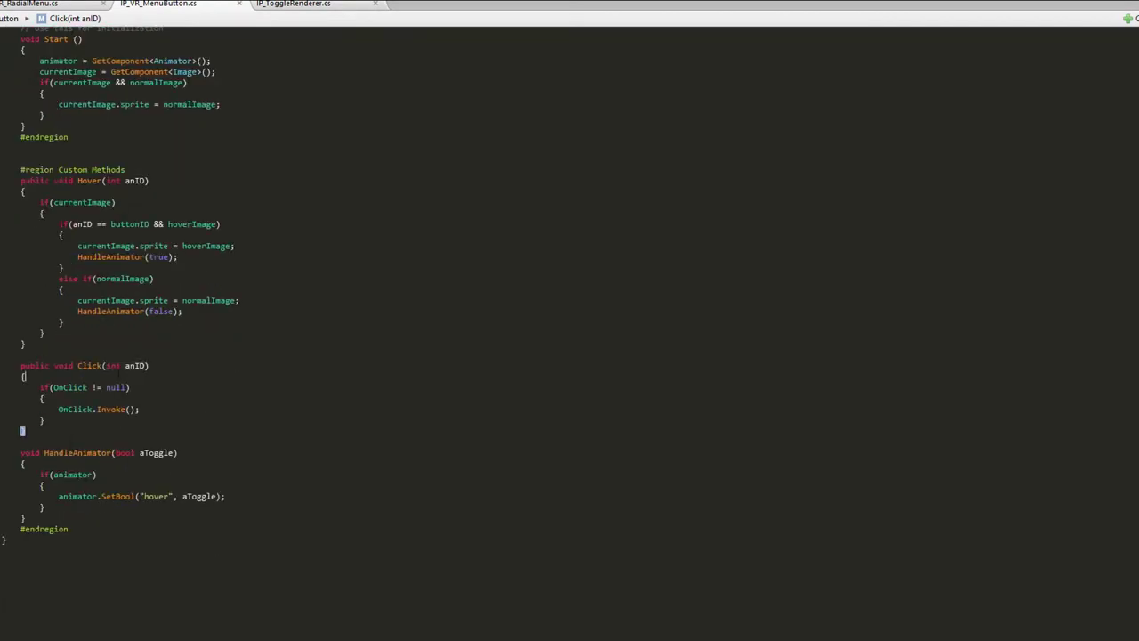
{"action": "type", "text": "if(buttonID == anID)"}
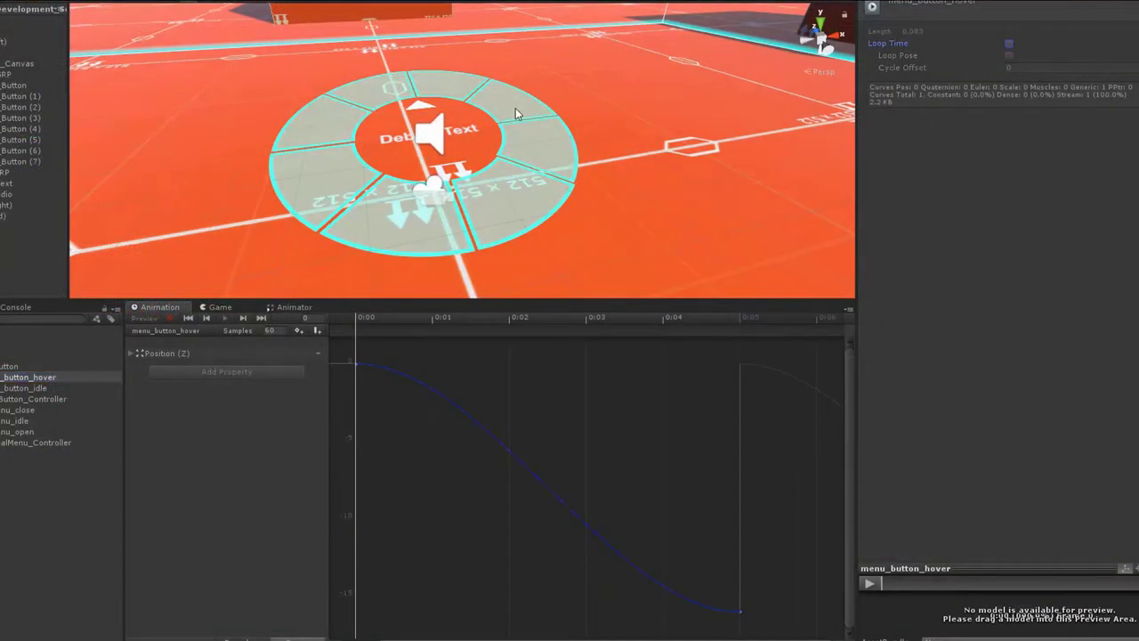
{"action": "mouse_move", "coordinate": [4, 92]}
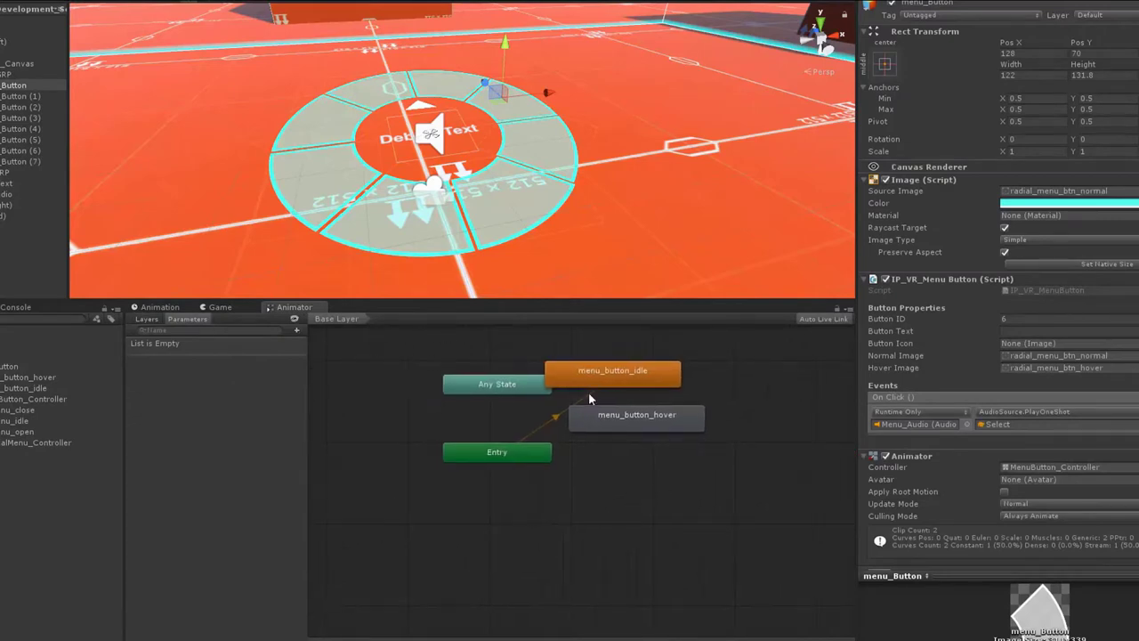
{"action": "mouse_move", "coordinate": [555, 417]}
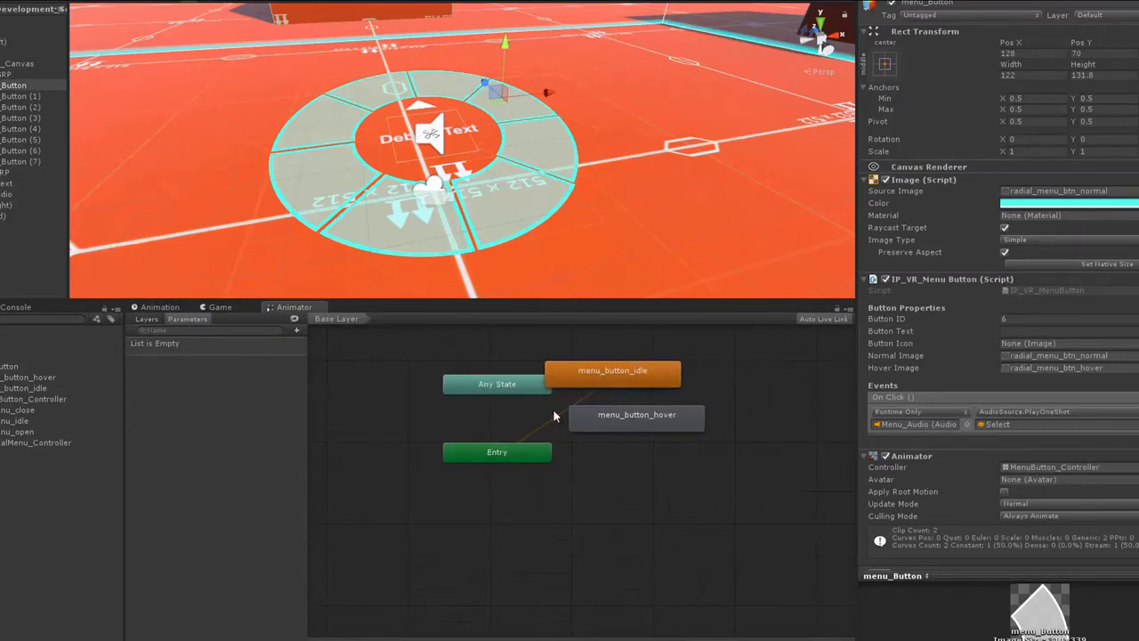